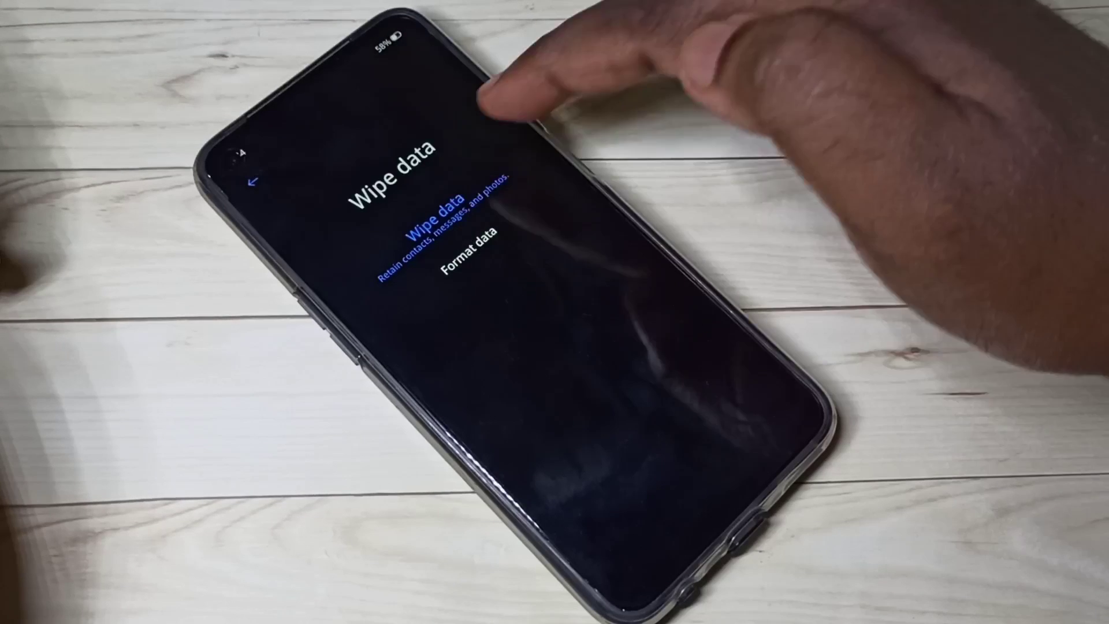
# Choose Format data to erase everything on the phone rather than a partial wipe
pyautogui.click(437, 219)
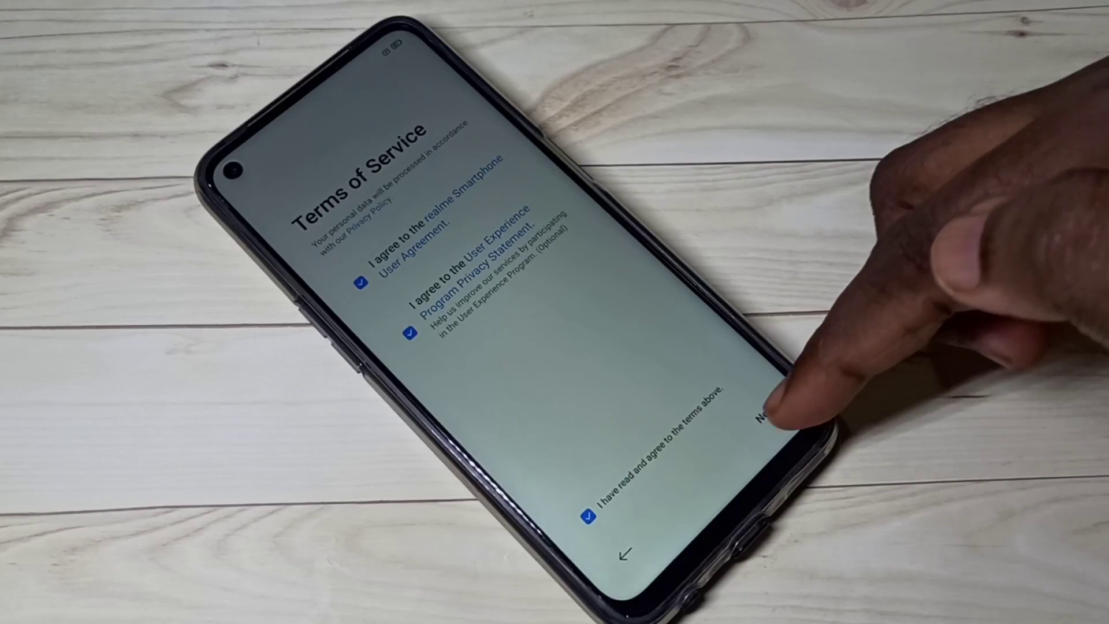
# Accept the Terms of Service and continue to the Wi-Fi connection screen
pyautogui.click(762, 418)
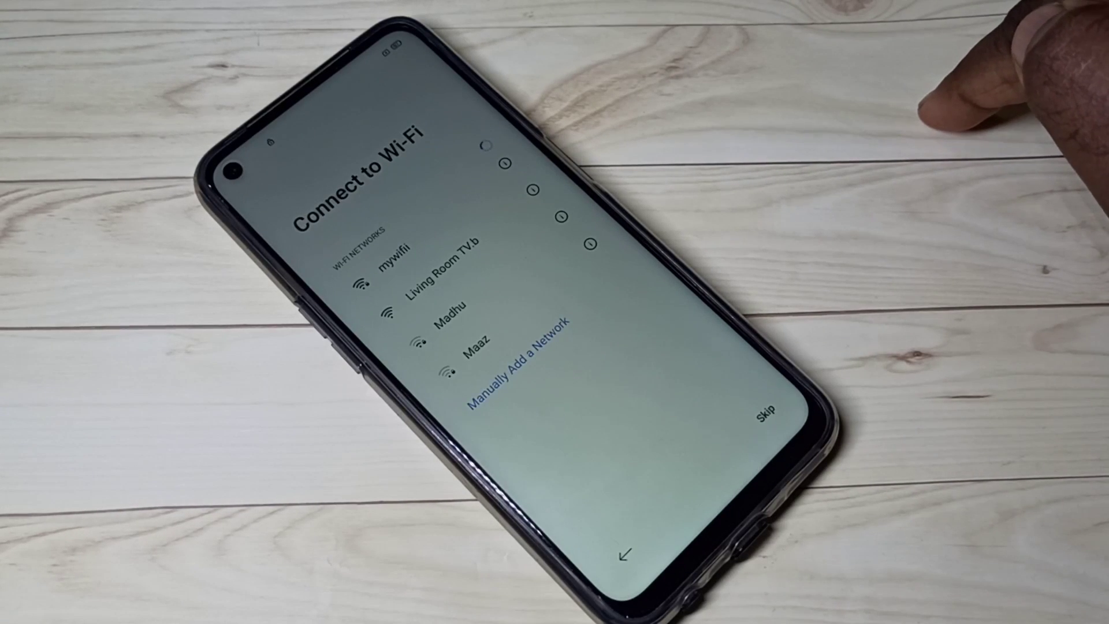